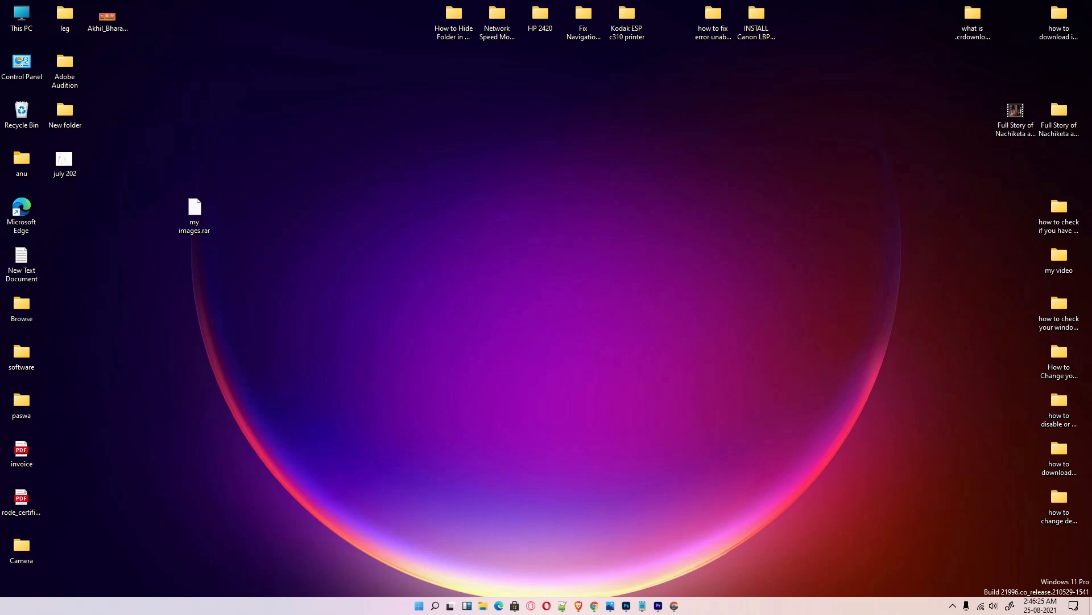
mouse_move(196, 182)
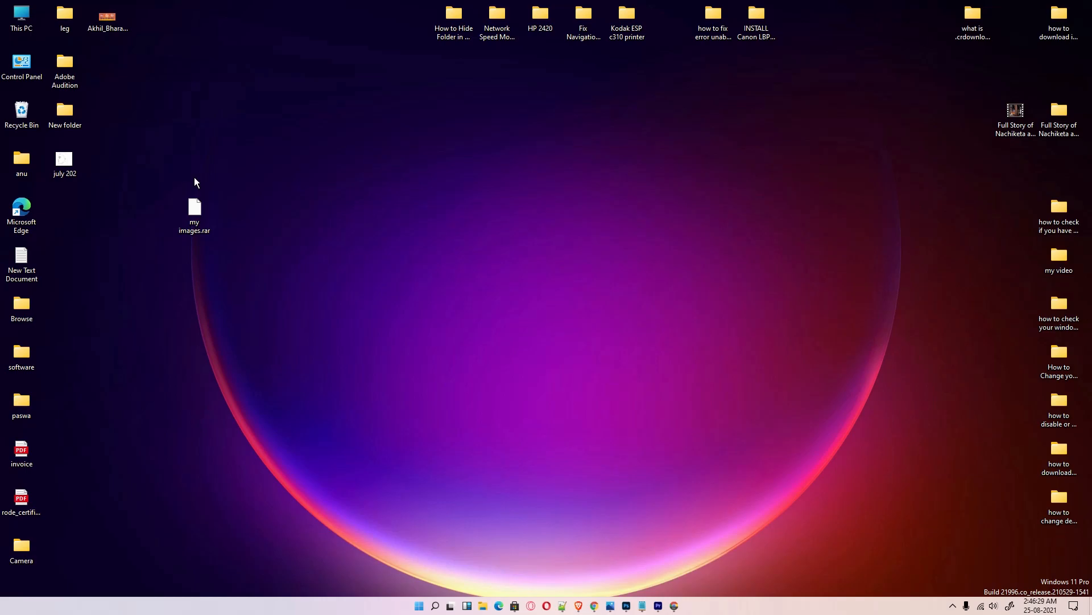
mouse_move(167, 246)
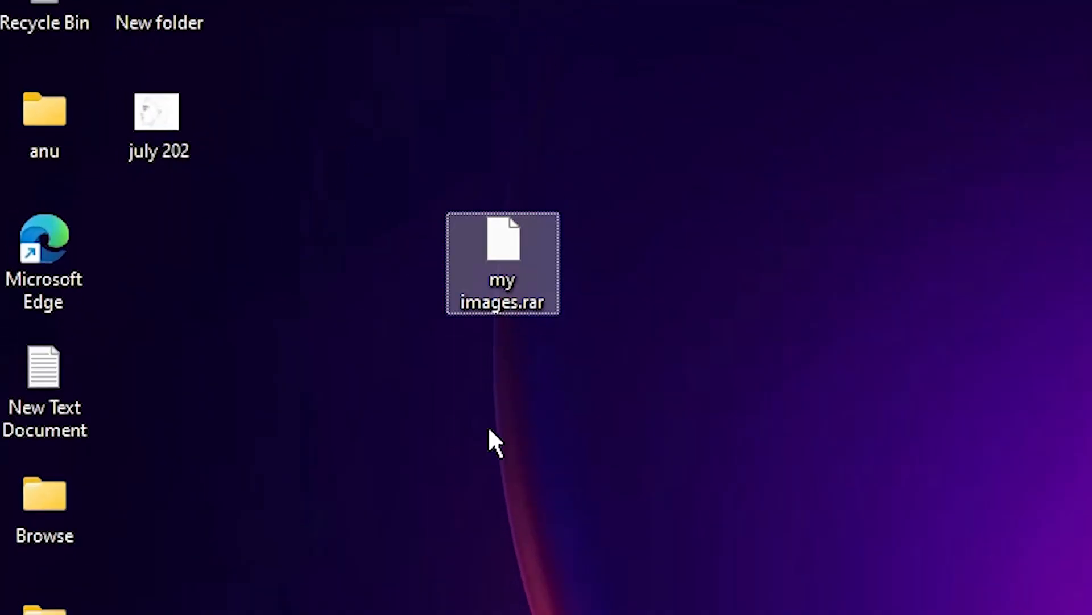
mouse_move(656, 393)
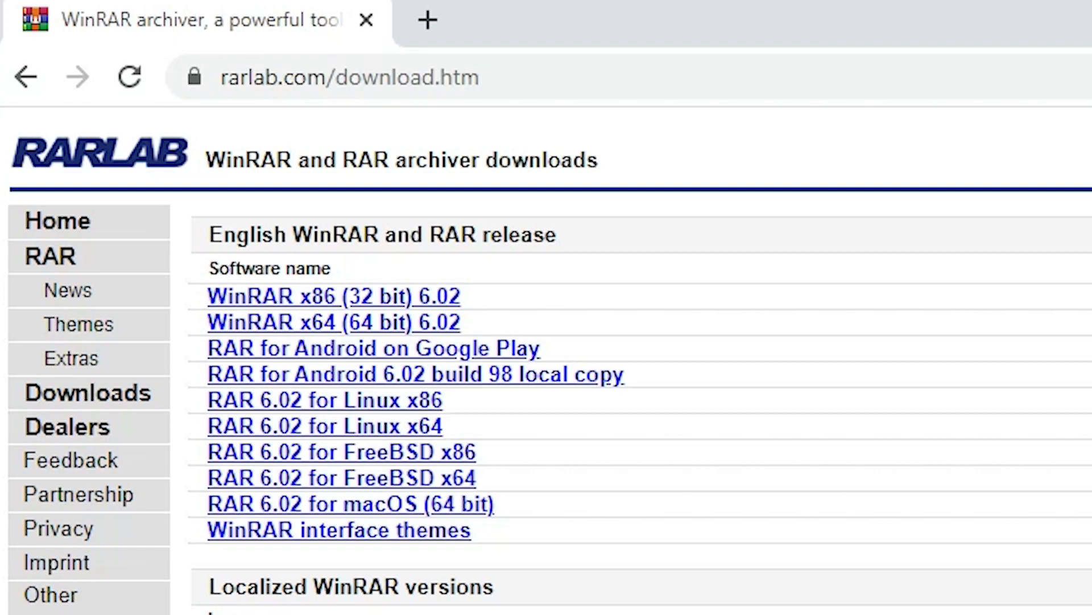
mouse_move(376, 334)
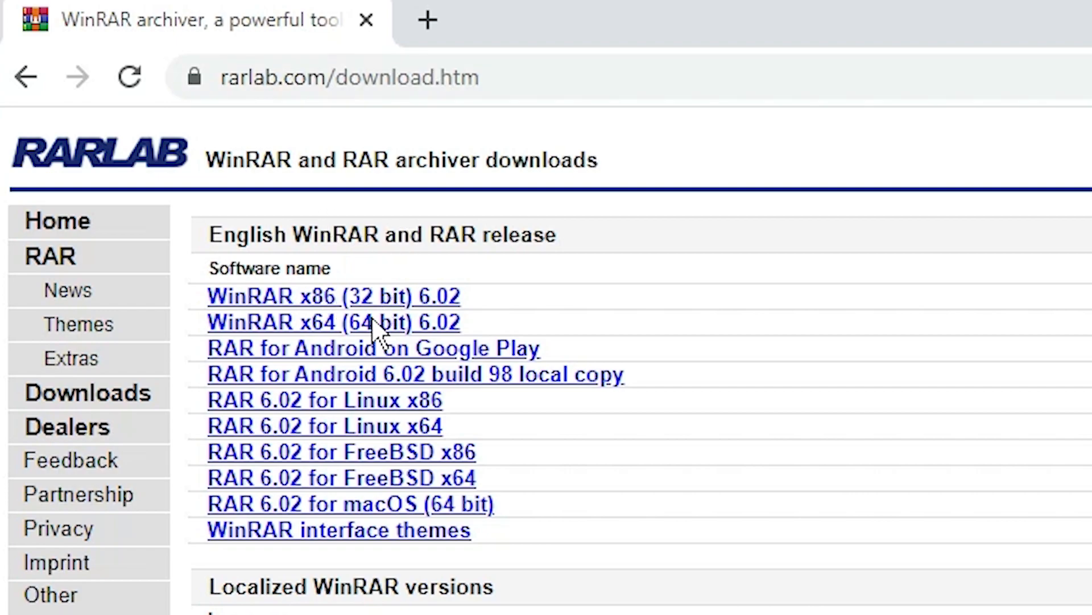
mouse_move(436, 310)
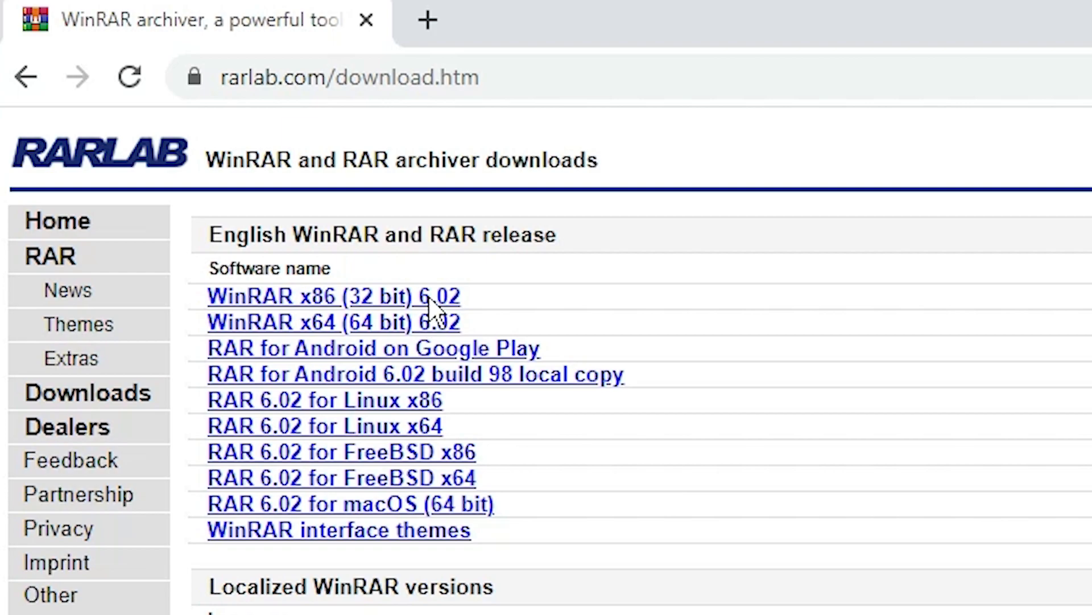
mouse_move(366, 328)
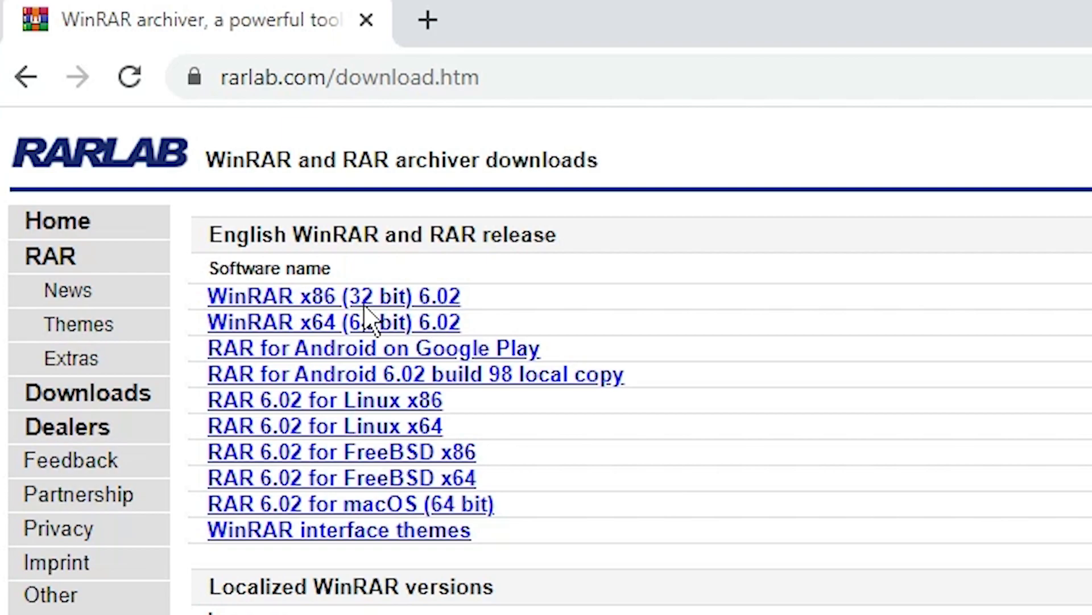
mouse_move(337, 334)
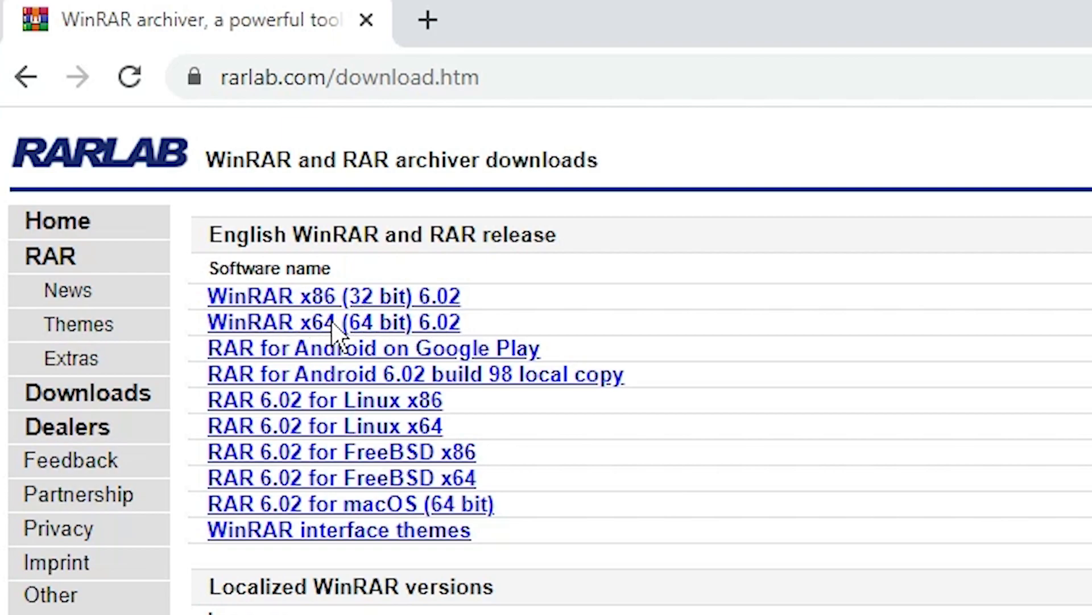
Step: Start downloading the WinRAR x64 6.02 installer (winrar-x64-602.exe) from the RARLAB page
left_click(334, 321)
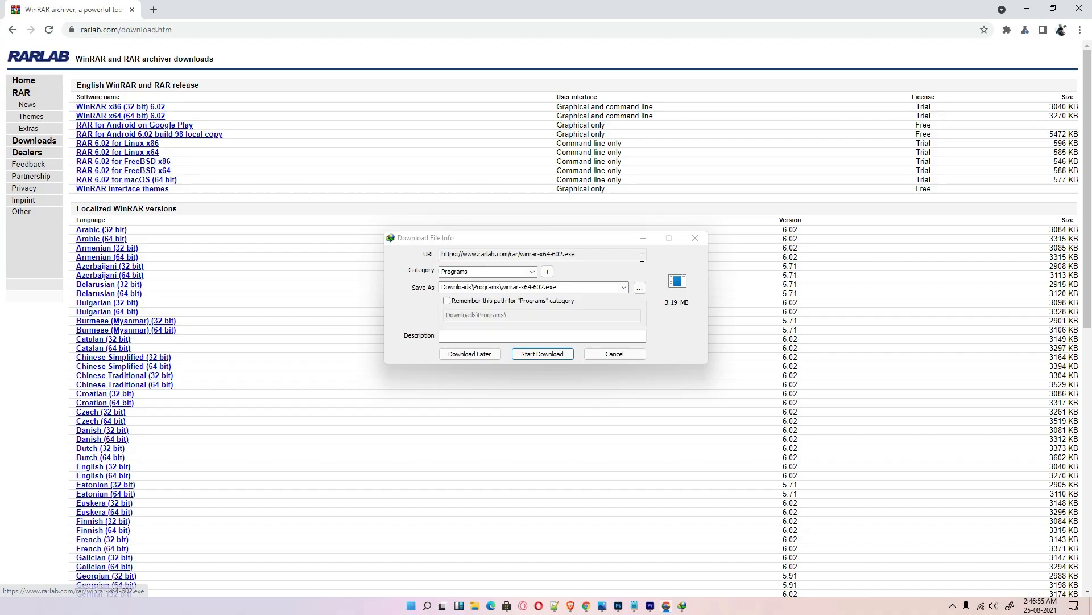
Step: Save winrar-x64-602.exe to the Desktop via Internet Download Manager
left_click(638, 286)
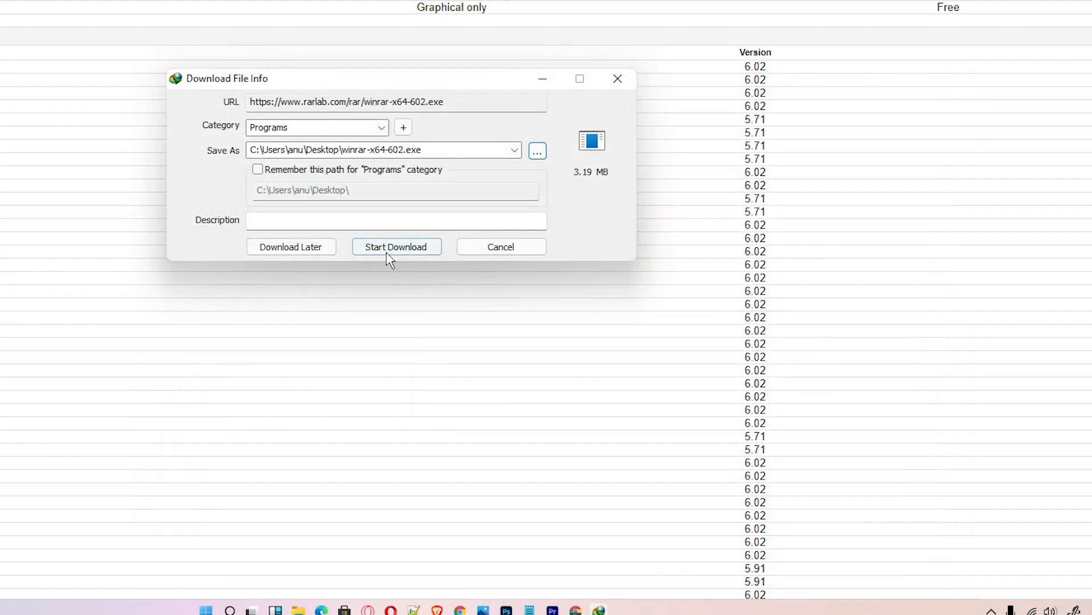
left_click(397, 247)
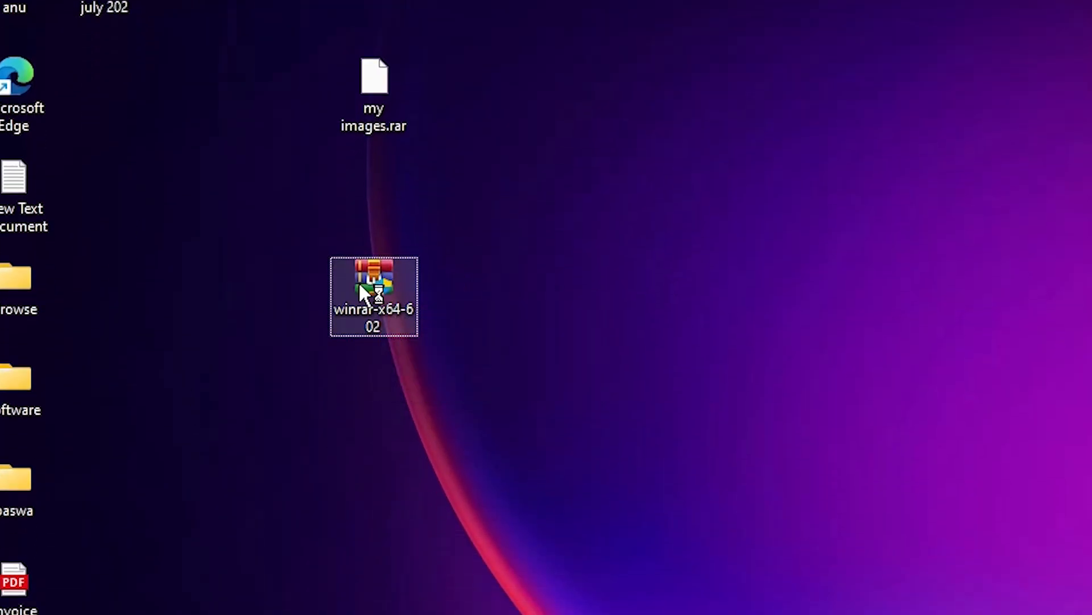
Step: Run winrar-x64-602 and install WinRAR 6.02 with default integration options
double_click(373, 286)
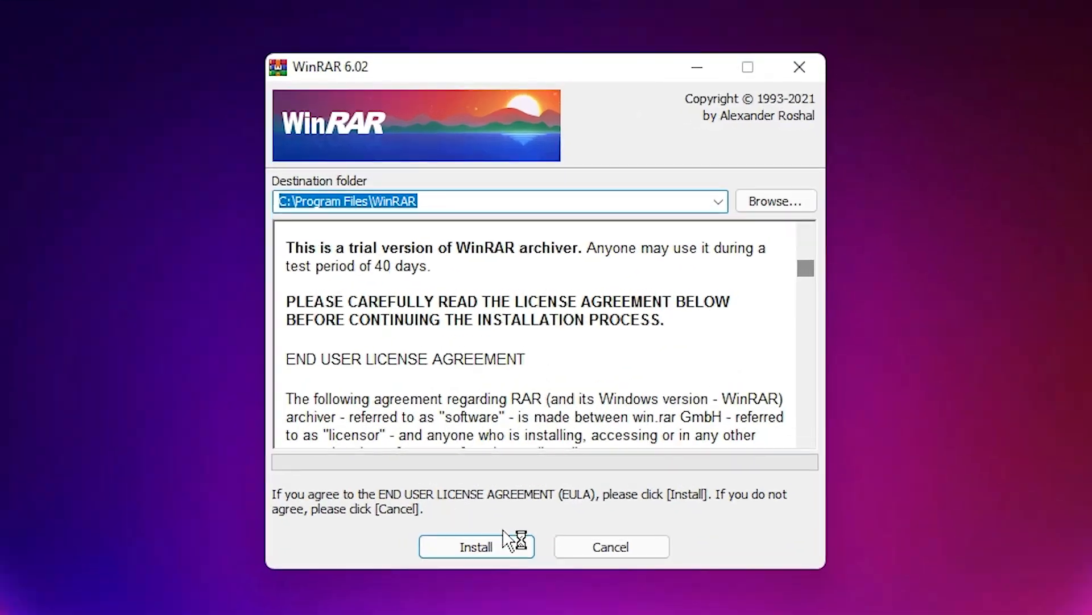
left_click(477, 546)
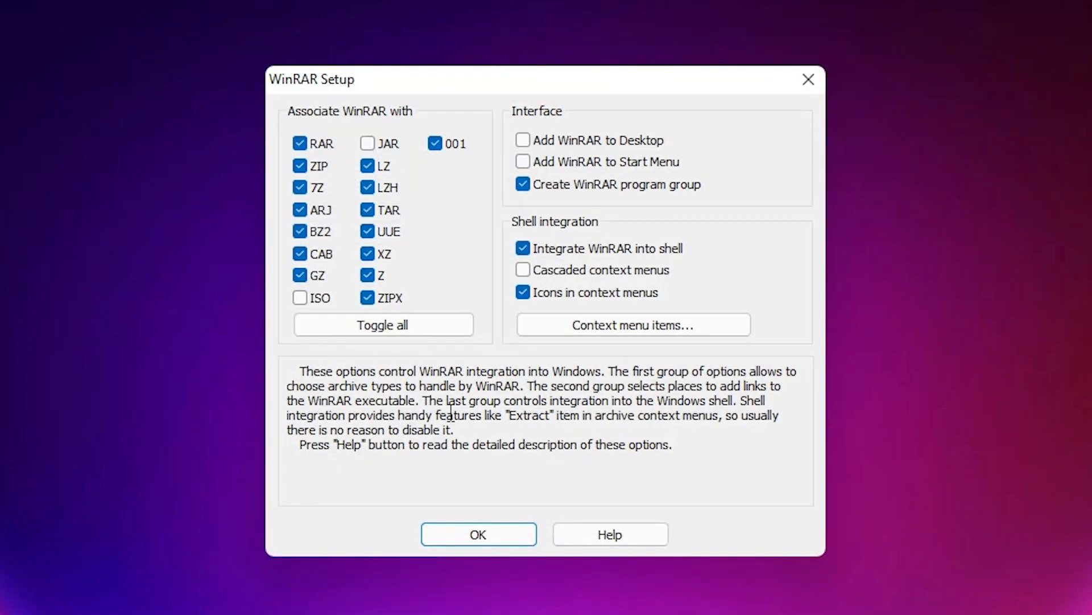
left_click(478, 533)
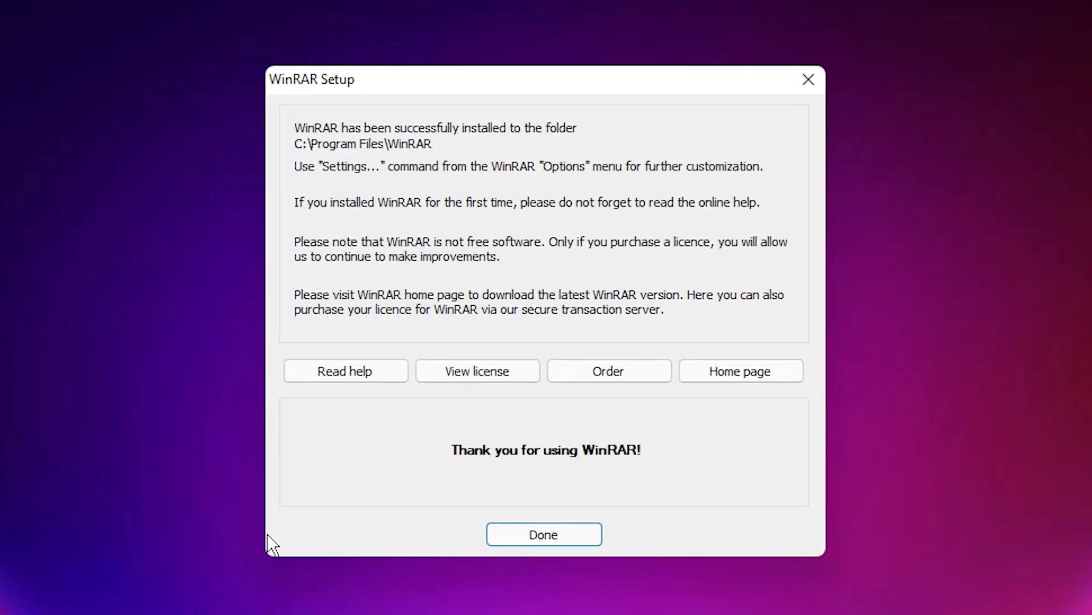
left_click(544, 533)
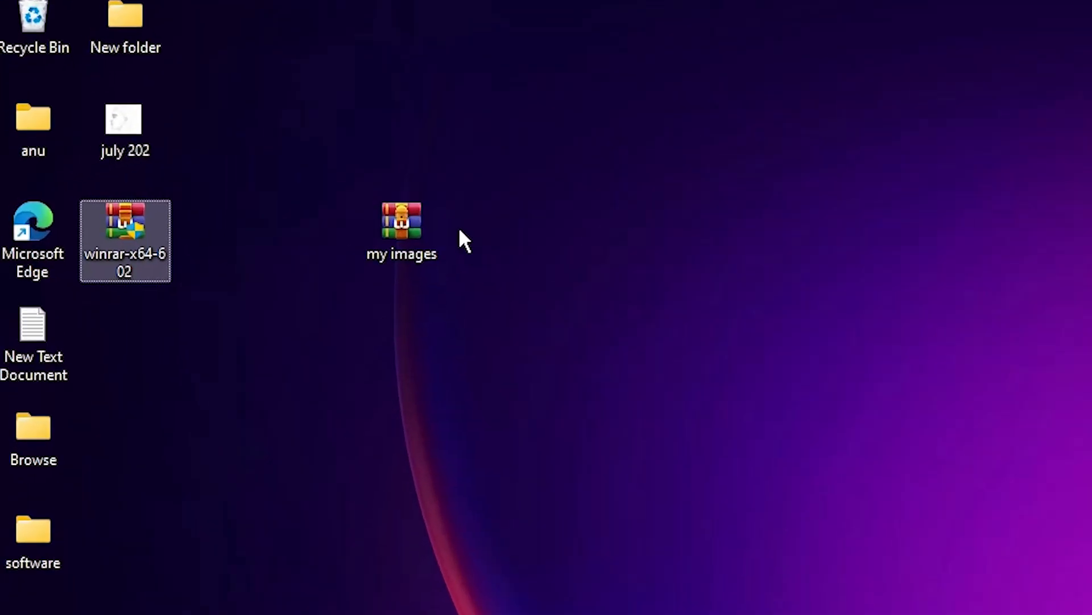
Step: Extract my images.rar into a new Desktop\my images folder
left_click(402, 223)
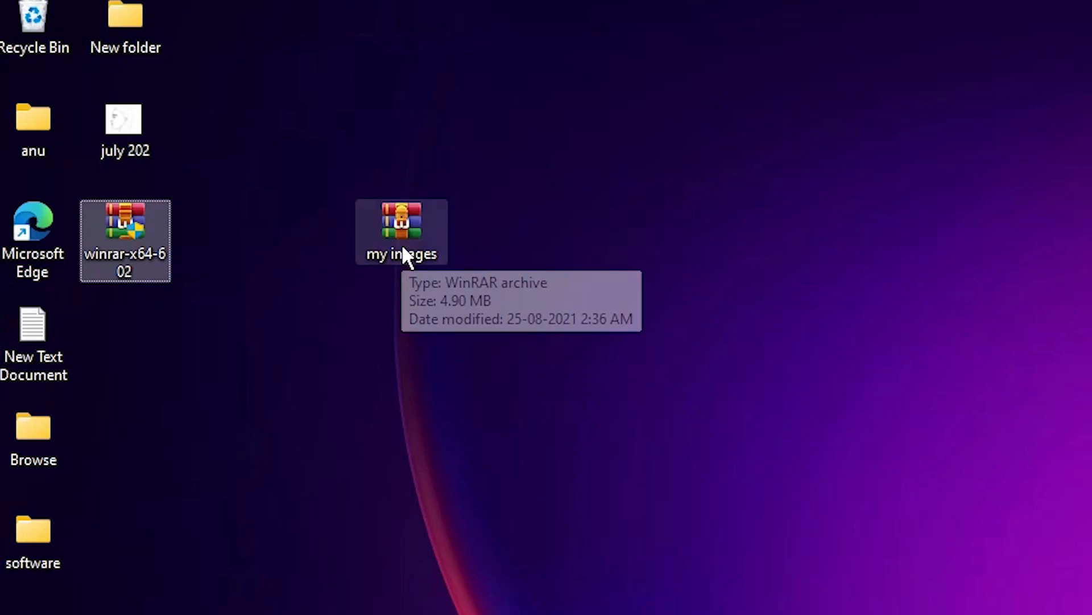
right_click(402, 231)
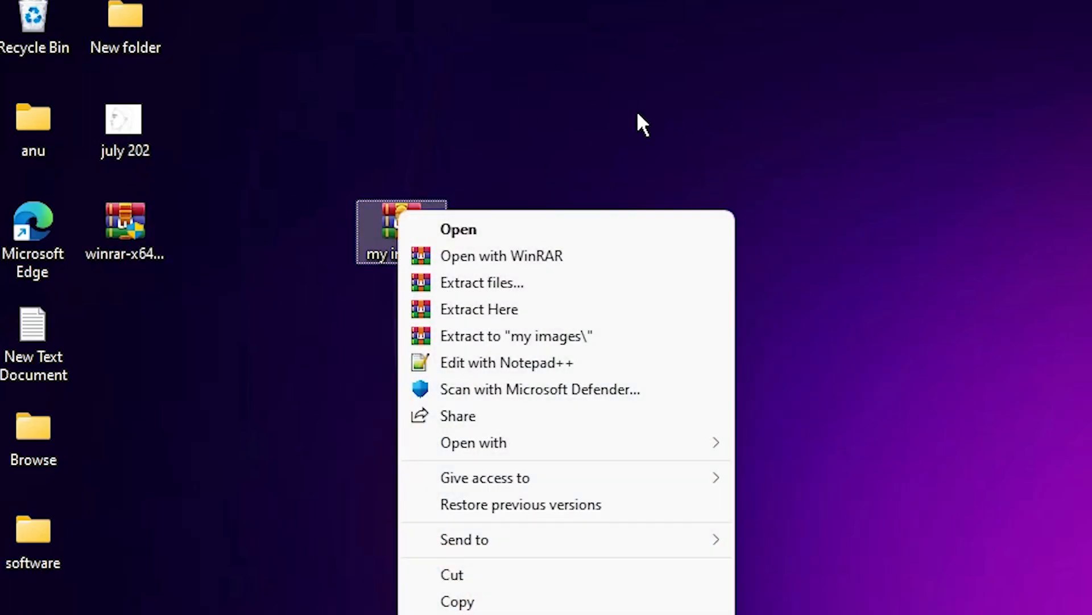
left_click(481, 282)
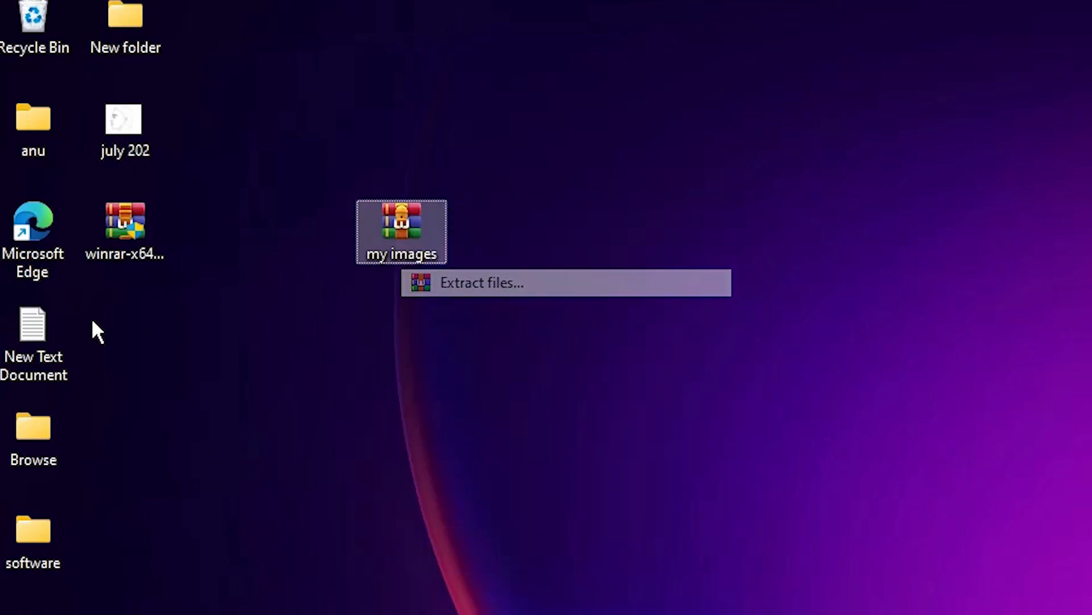
left_click(480, 283)
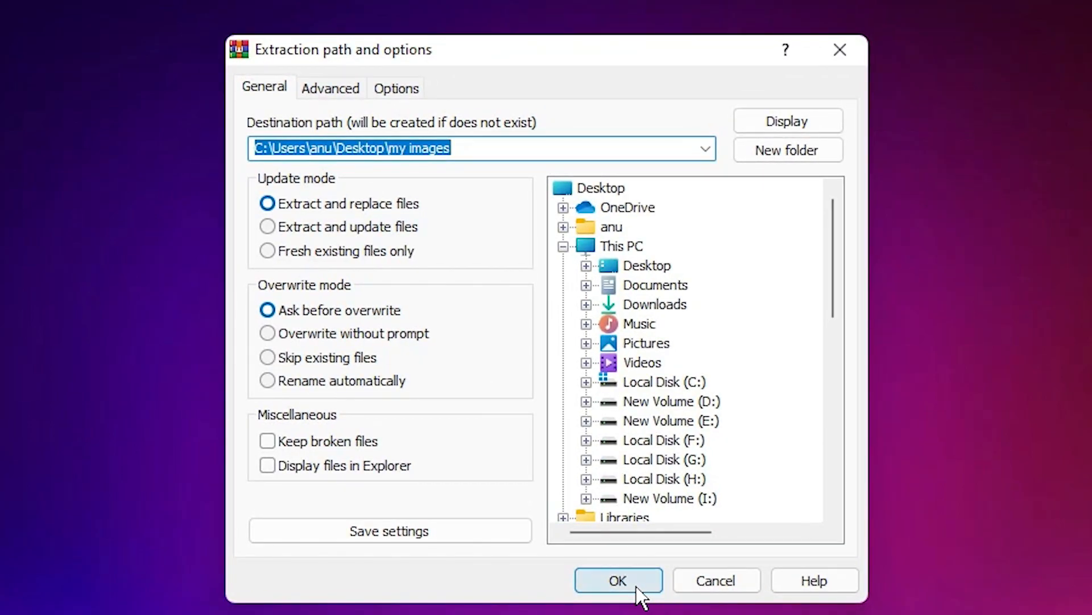
left_click(617, 579)
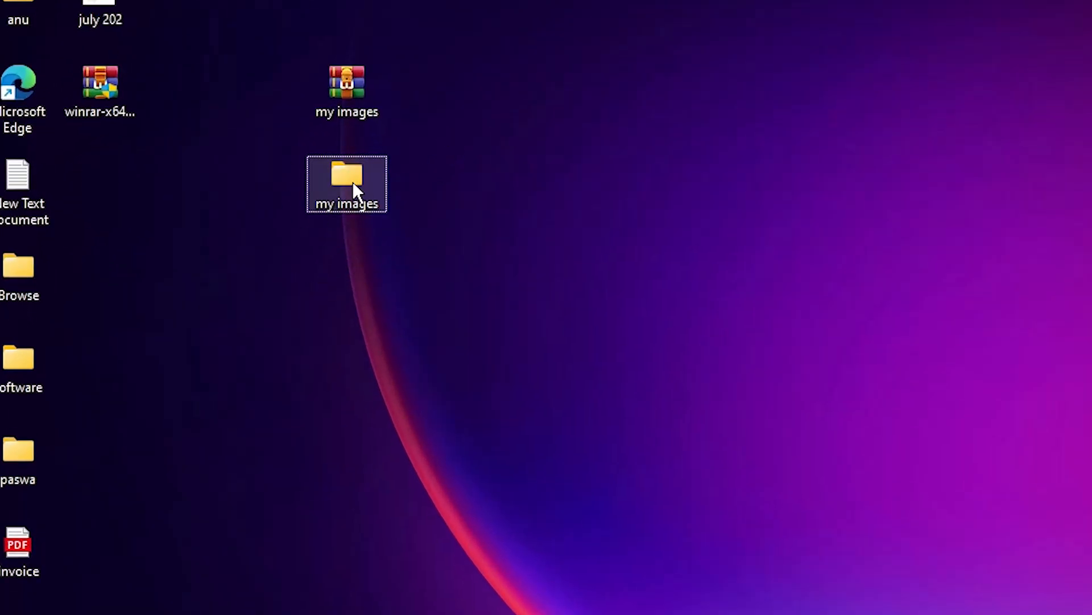
Step: View the extracted my images folder and select the first photo
double_click(346, 182)
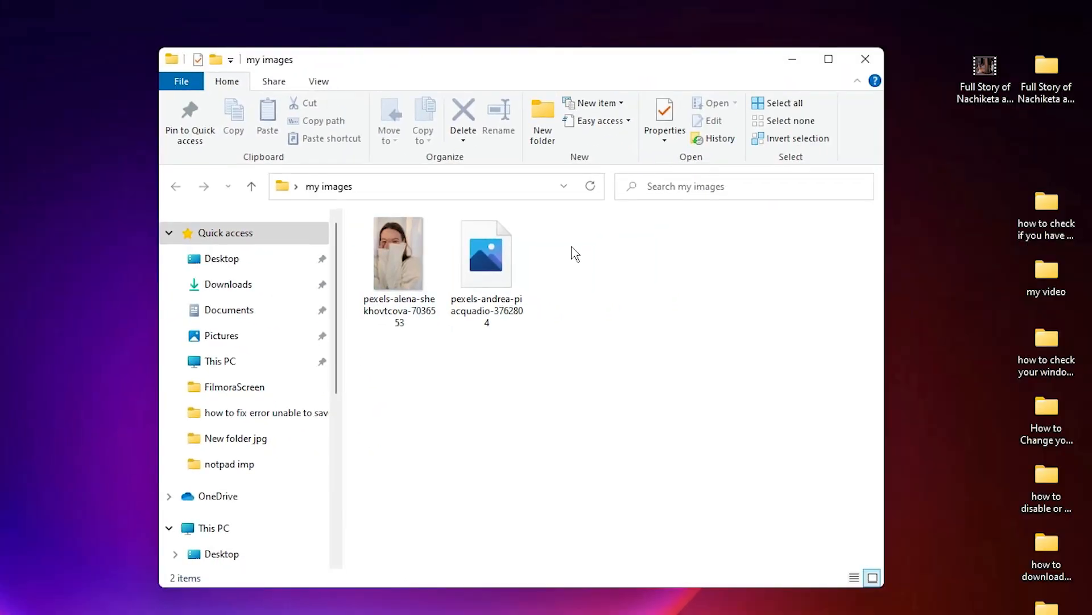
left_click(400, 253)
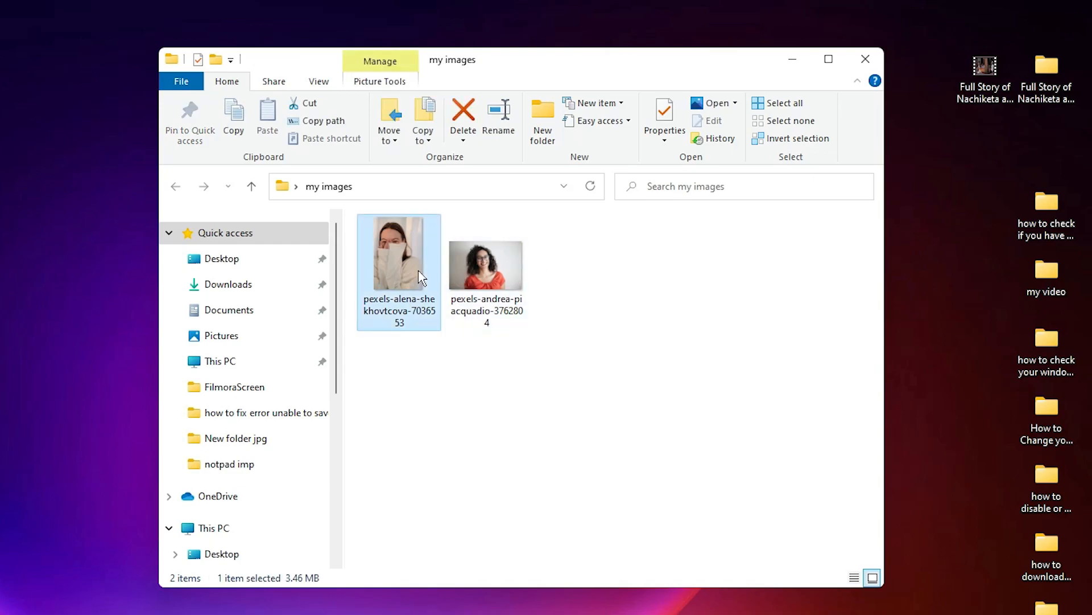